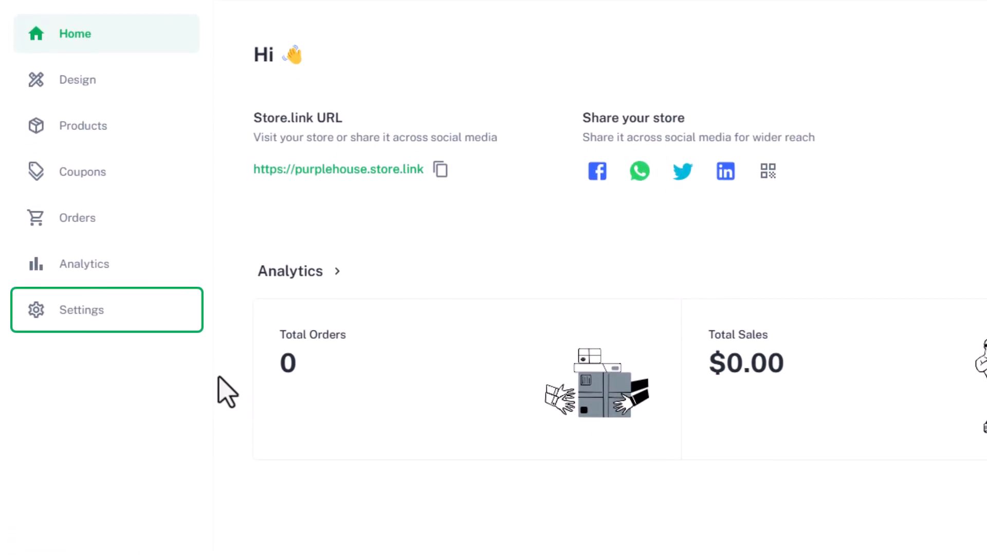
# Step: Open the Purple House store settings showing the purplehouse.store.link domain
pyautogui.click(81, 309)
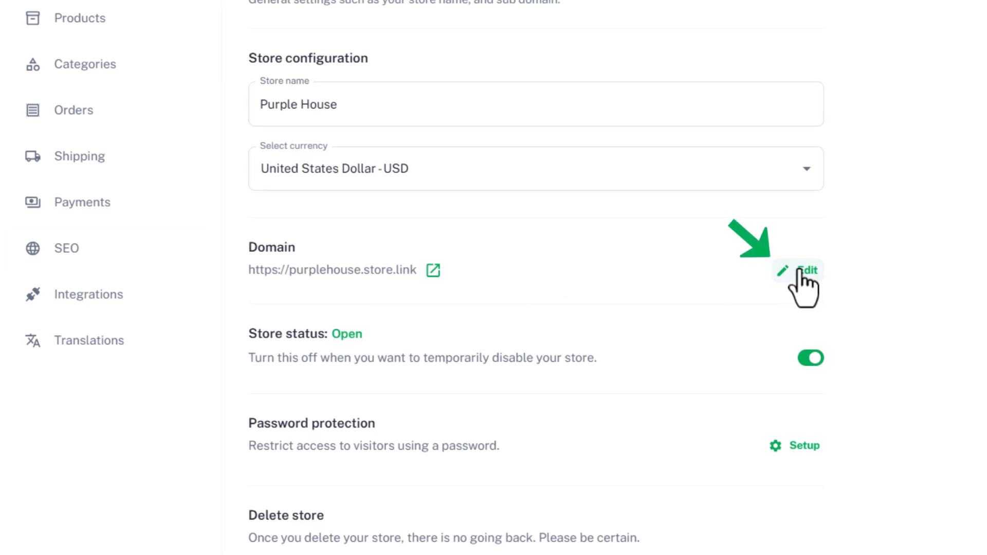
# Step: Set the store's custom domain to shop.thedemowebsite.xyz and save the update
pyautogui.click(806, 270)
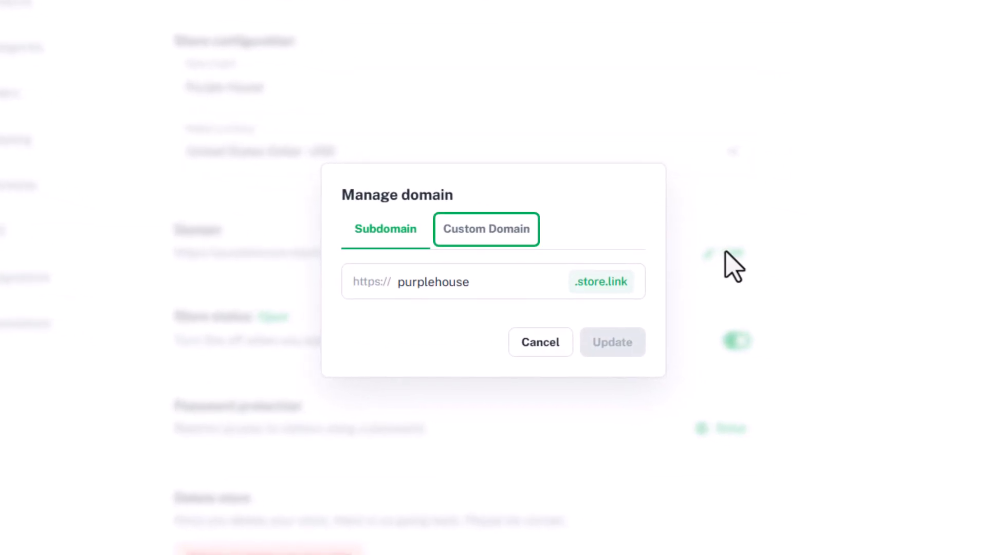
pyautogui.click(486, 229)
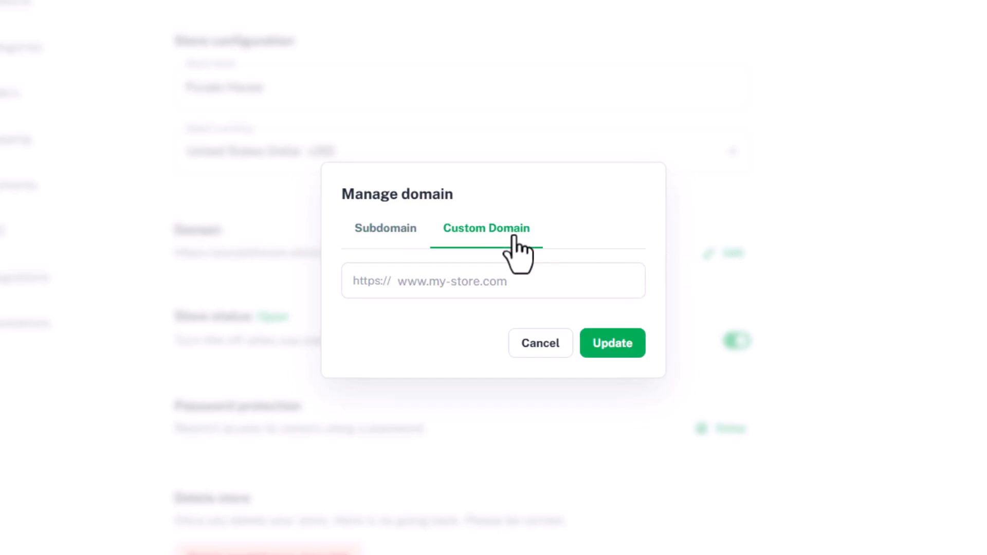
pyautogui.click(493, 281)
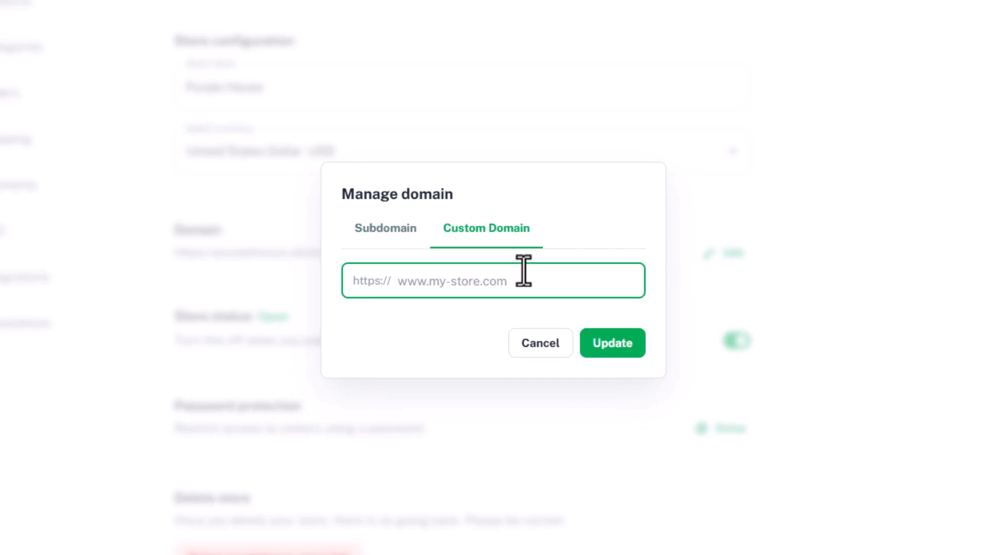
pyautogui.write('shop.thedemowebsite.x')
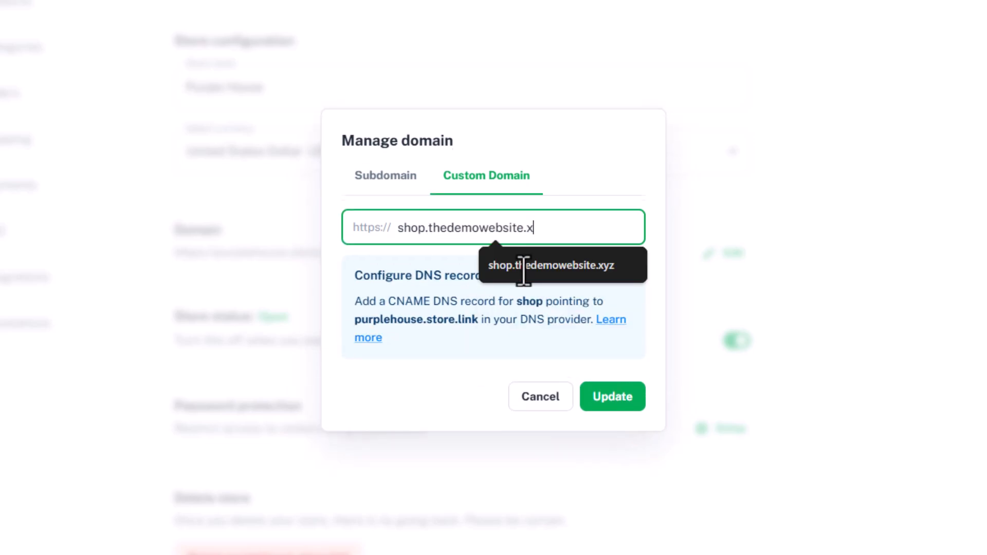
pyautogui.write('yz')
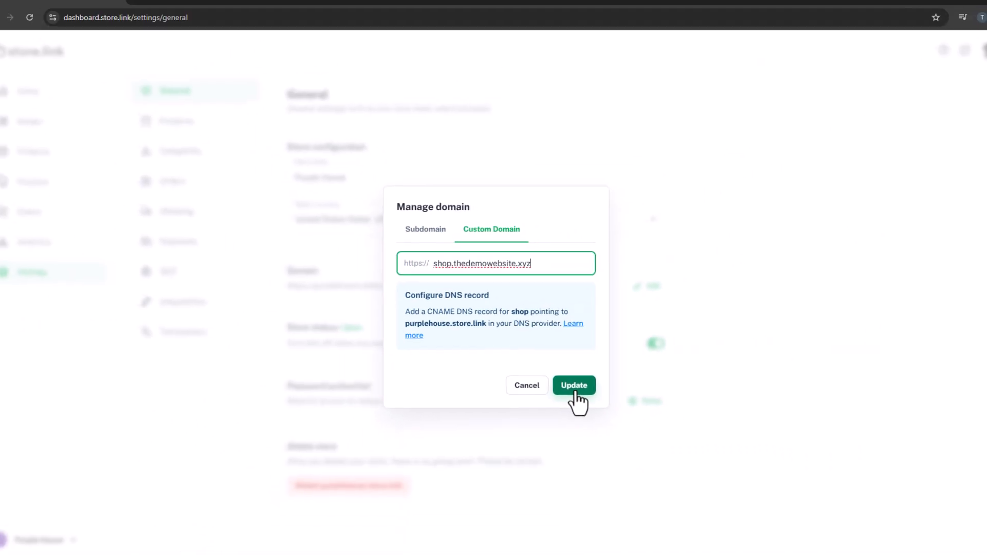
pyautogui.click(573, 385)
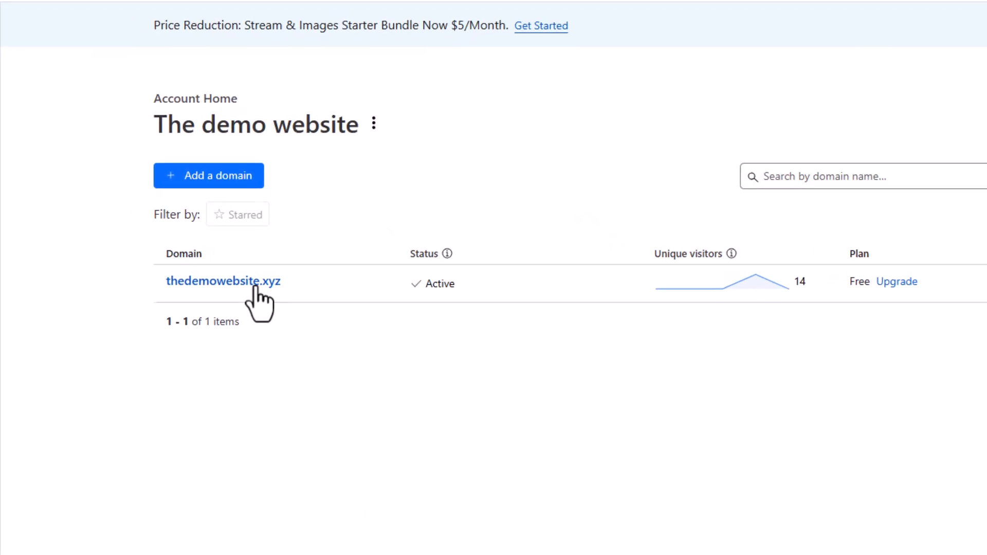
# Step: Open the DNS records page for the thedemowebsite.xyz site
pyautogui.click(224, 280)
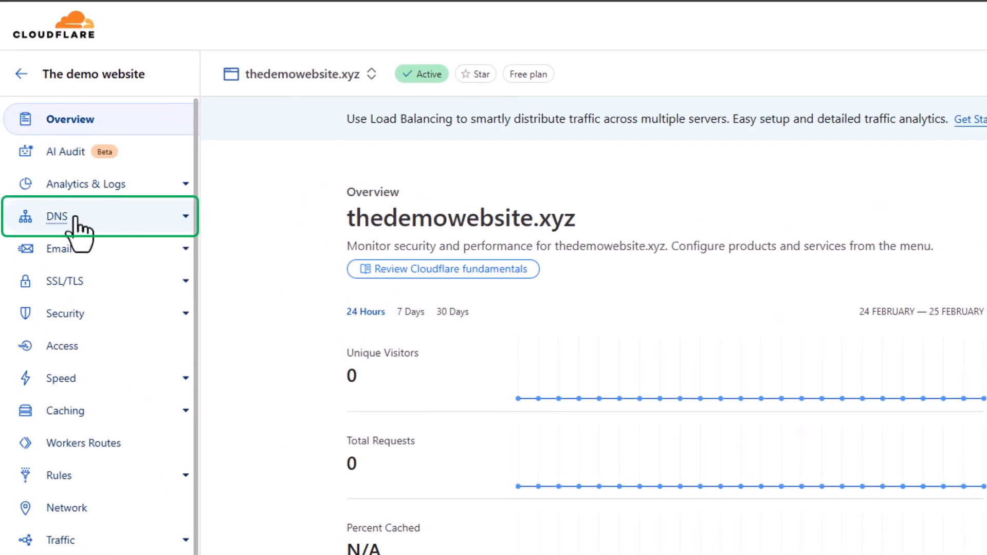
pyautogui.click(56, 217)
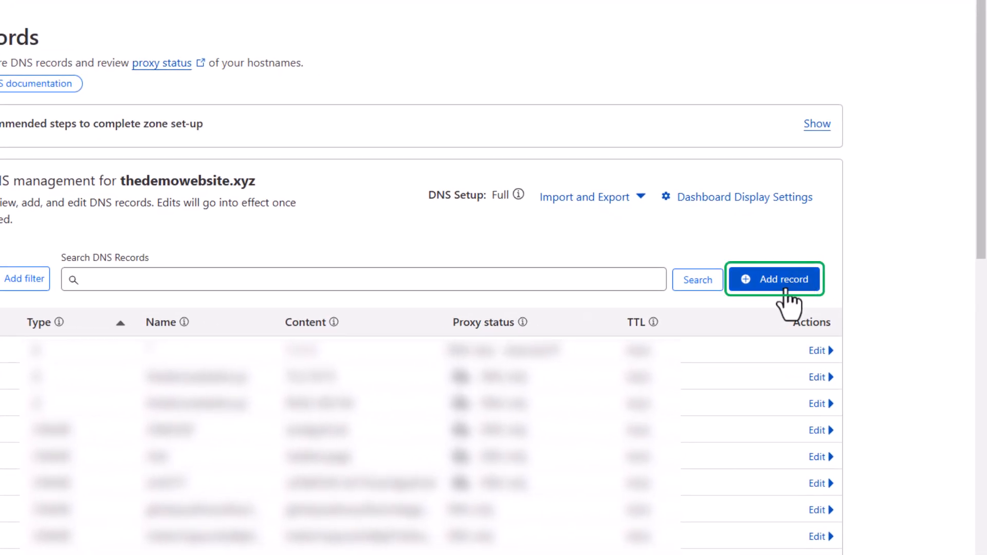
# Step: Start a new DNS record of type CNAME named shop
pyautogui.click(775, 279)
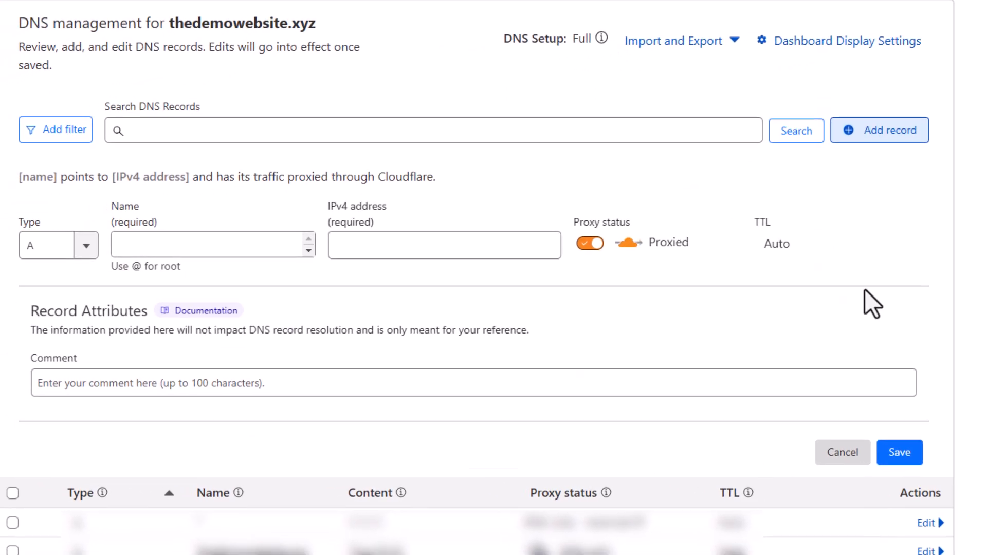
pyautogui.click(58, 245)
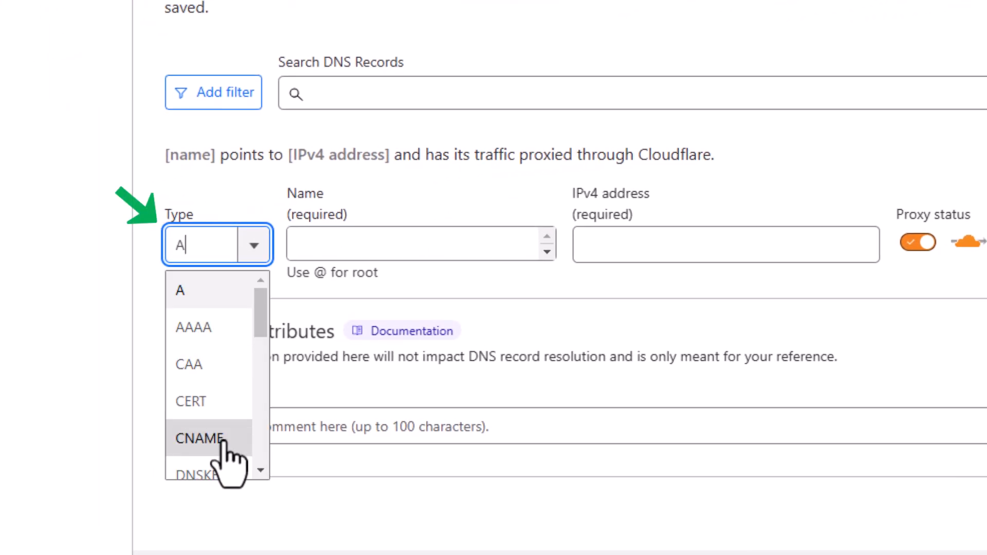
pyautogui.click(202, 438)
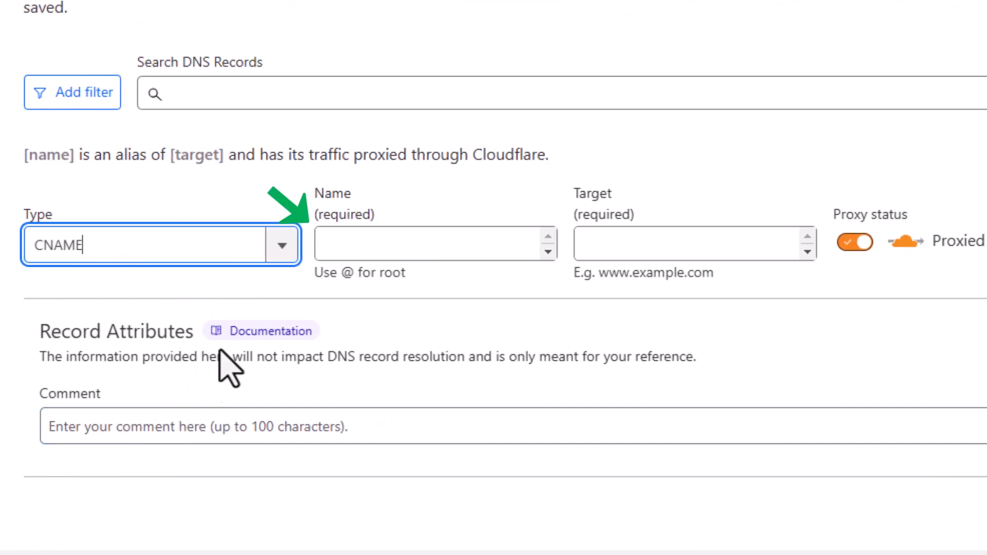
pyautogui.click(435, 244)
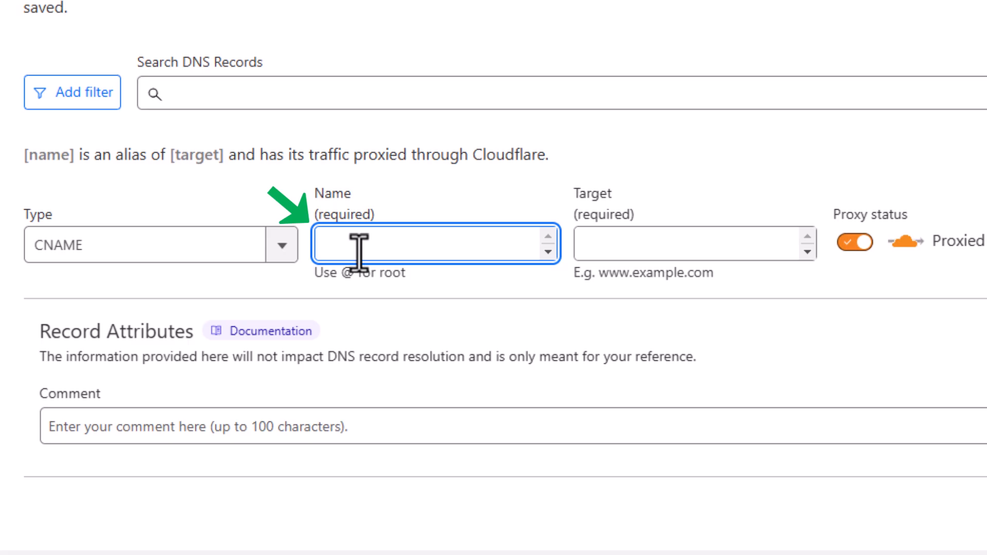
pyautogui.write('shop')
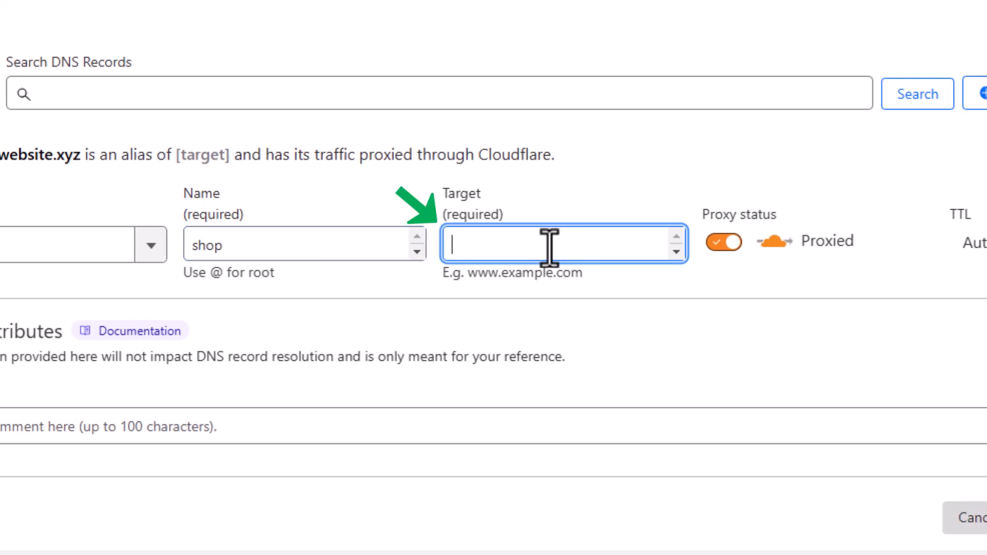
# Step: Target purplehouse.store.link with proxying off (DNS only) and save the record
pyautogui.rightClick(564, 244)
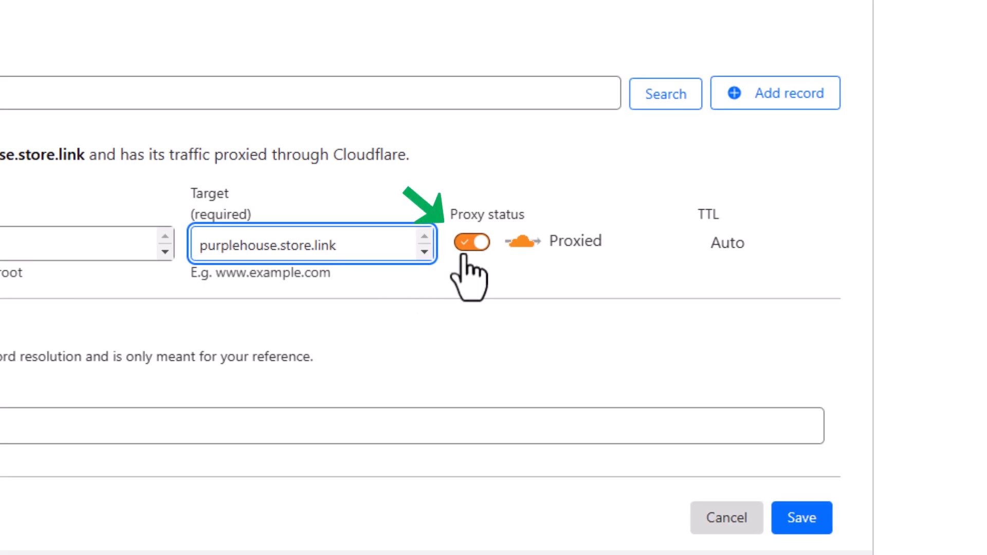
pyautogui.click(471, 243)
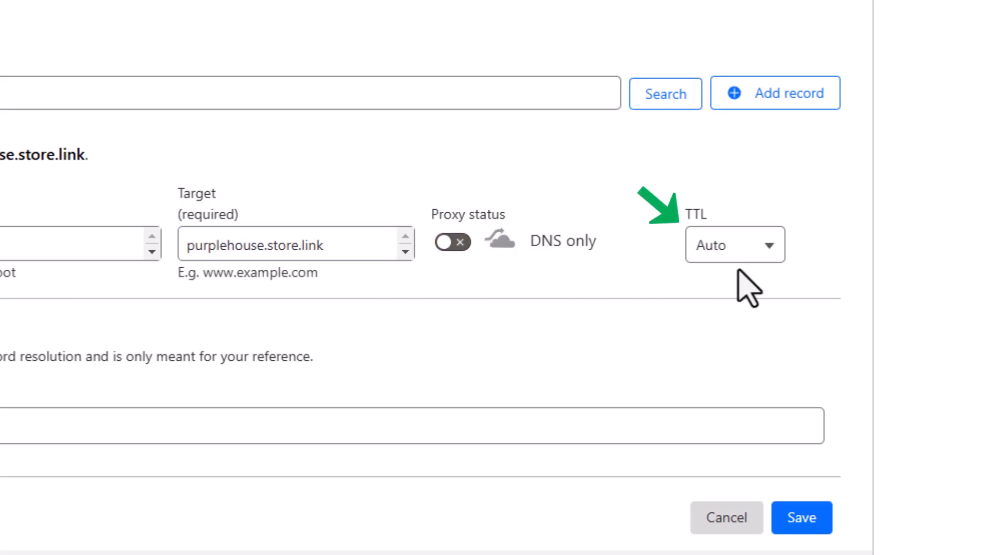
pyautogui.scroll(-3)
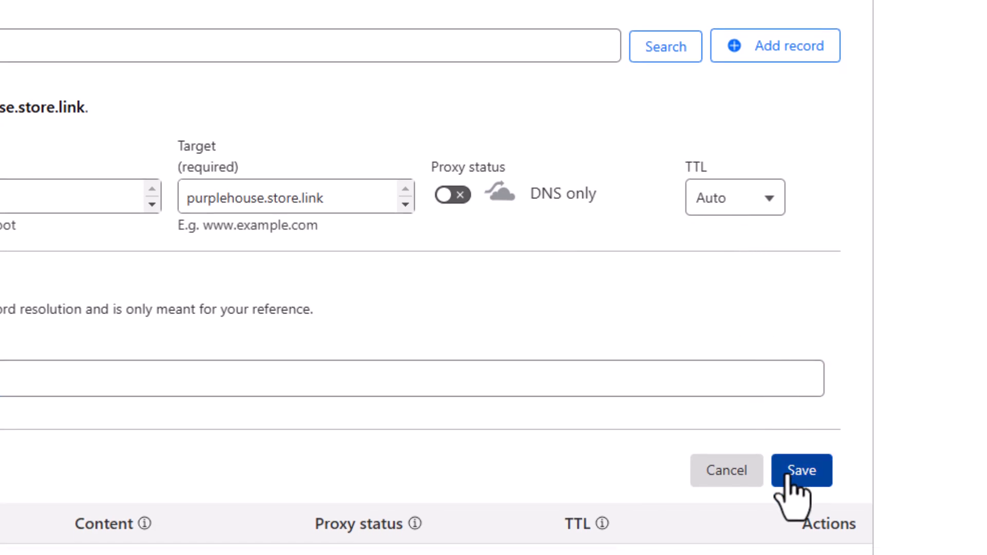
pyautogui.click(802, 470)
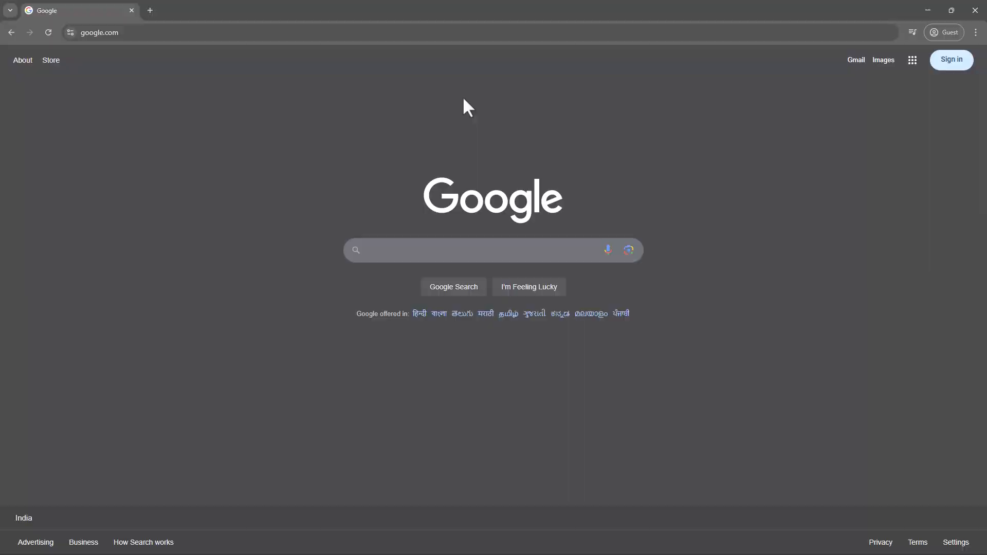
# Step: Load shop.thedemowebsite.xyz in Chrome and scroll the live Purple House storefront
pyautogui.write('shop.thedemowebsite.xyz')
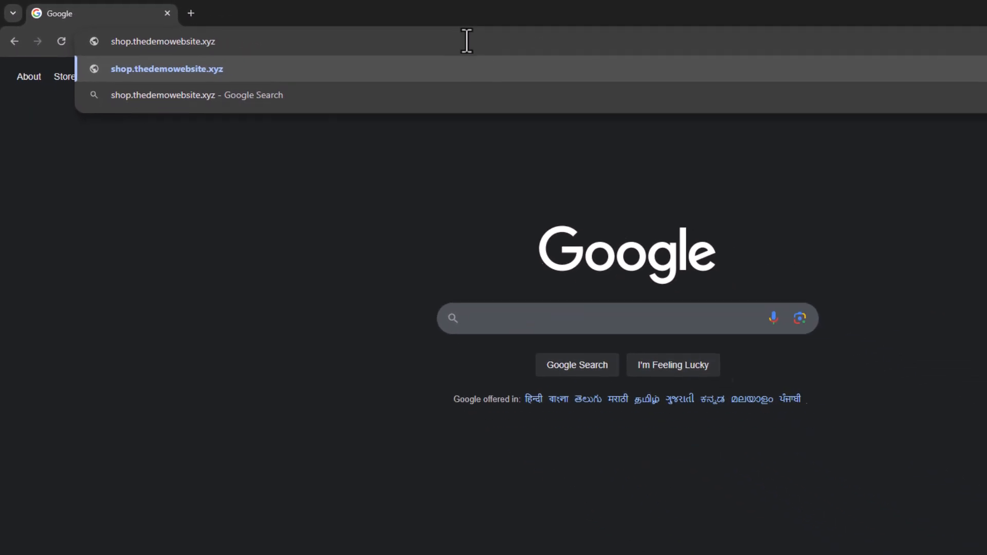
pyautogui.click(167, 69)
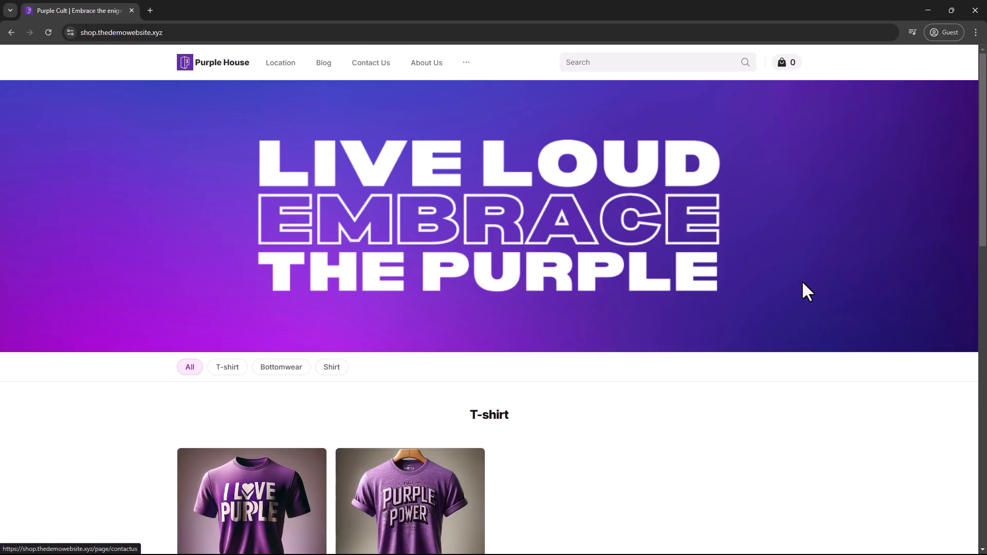
pyautogui.scroll(-3)
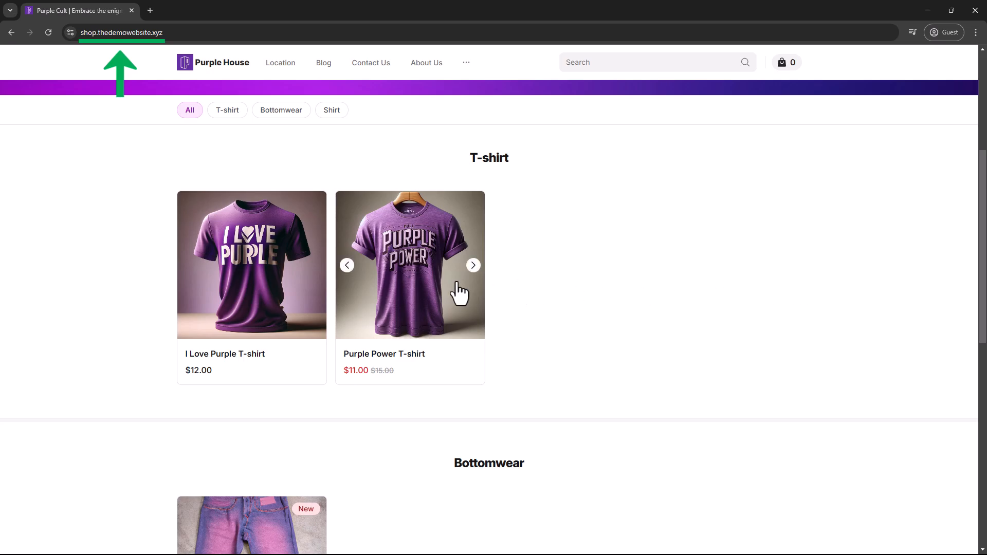